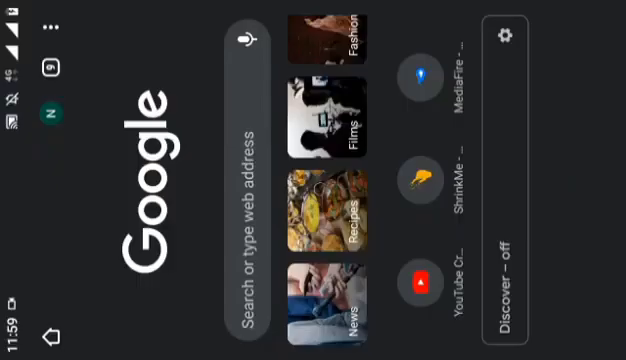
Go to firebase.com and begin a new Firebase project named 'Myp'.
text(firebase.com)
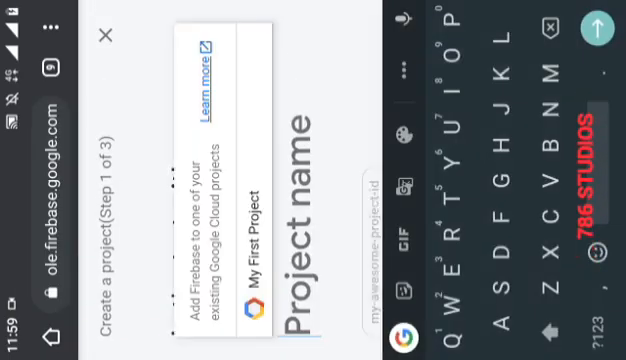
text(Myp)
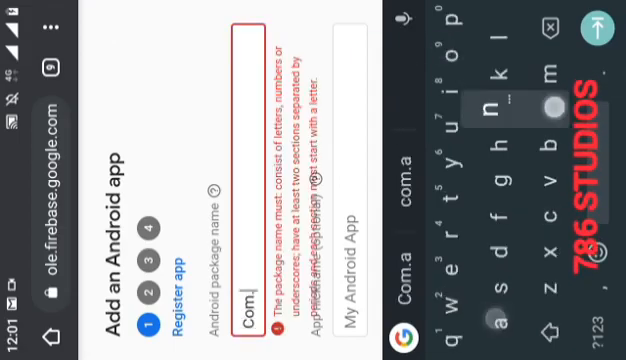
Register the Android app with package name Com.any.name and continue past the config file step.
text(.any.name)
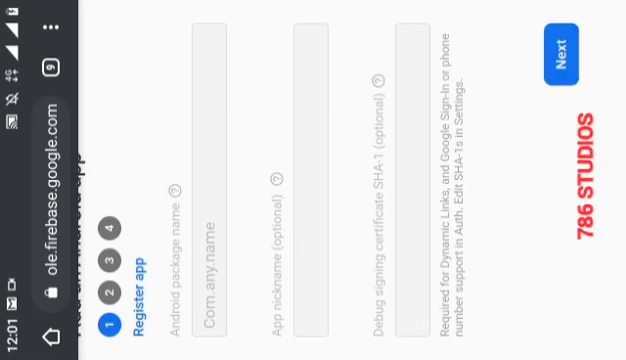
click(568, 56)
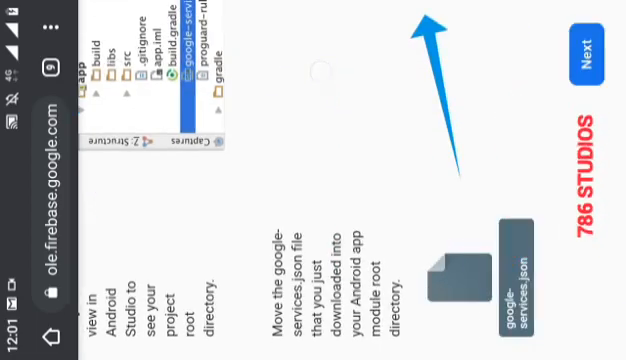
click(592, 60)
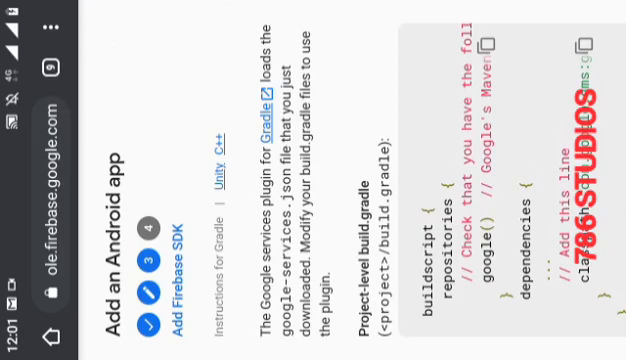
scroll(right, 3)
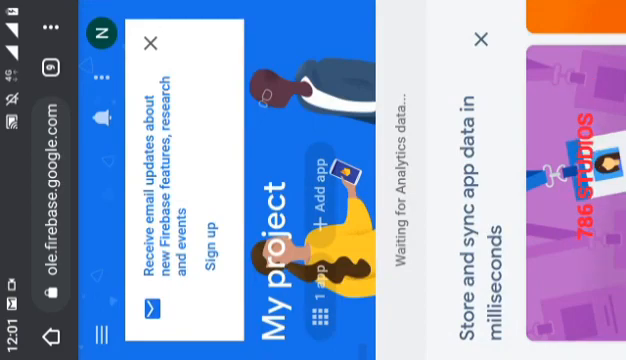
Dismiss the email updates prompt and save Email/Password sign-in as enabled.
click(150, 44)
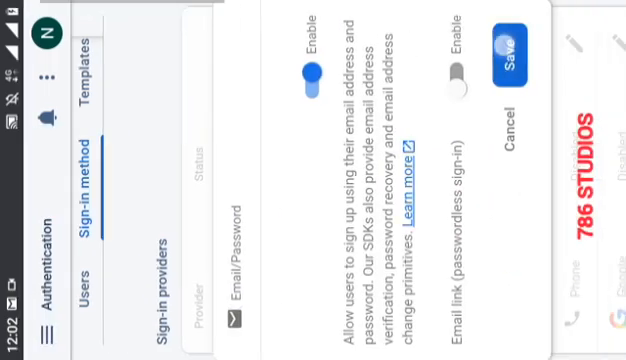
click(516, 62)
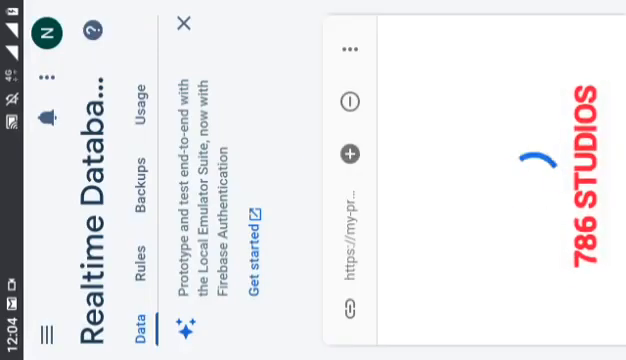
Start creating the project's Realtime Database.
click(180, 24)
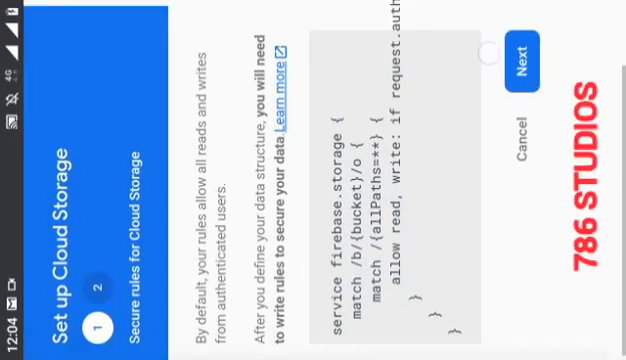
Accept the default Cloud Storage rules and finish setup at the nam5 (us-central) location.
click(530, 52)
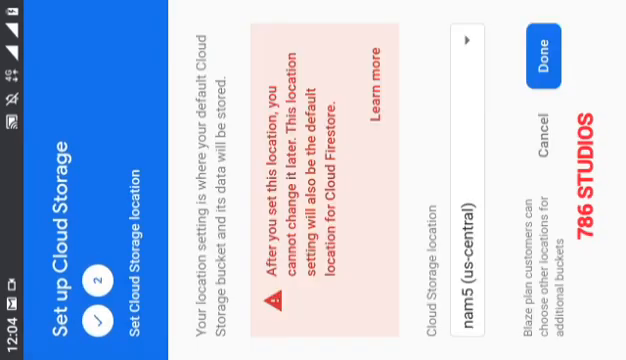
click(548, 54)
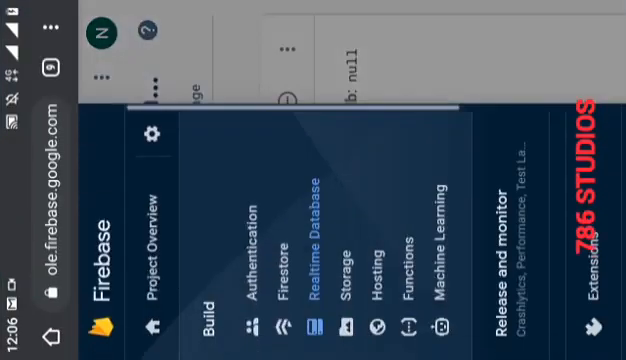
Return to the Realtime Database page and scroll to the SDK setup and configuration section.
click(152, 132)
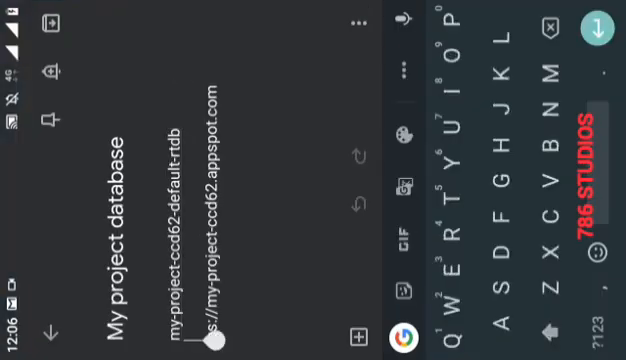
click(222, 338)
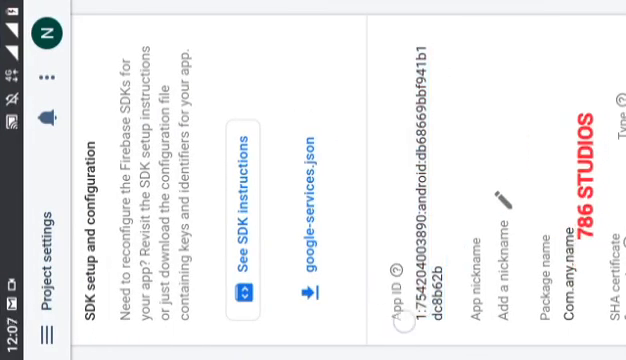
scroll(down, 3)
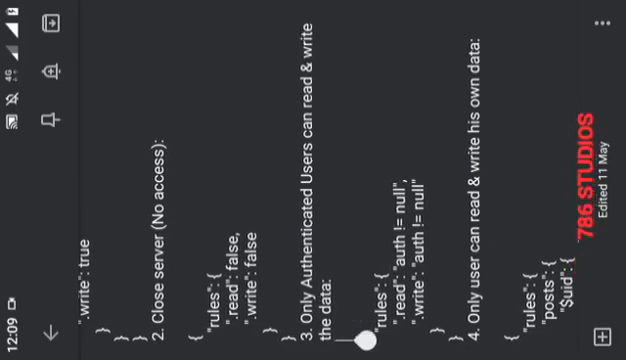
Scroll through the saved Realtime Database rule examples in the note.
scroll(left, 3)
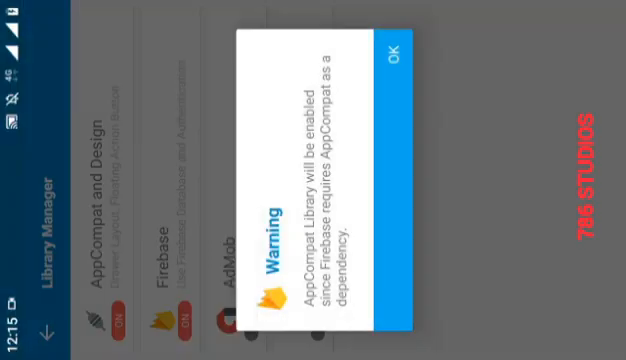
Accept the warning that AppCompat is enabled along with the Firebase library.
click(396, 52)
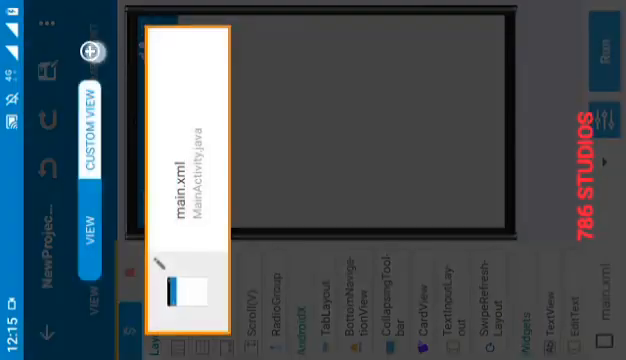
Name the new screen 'home' and give the EditText an 'Email' hint.
text(home)
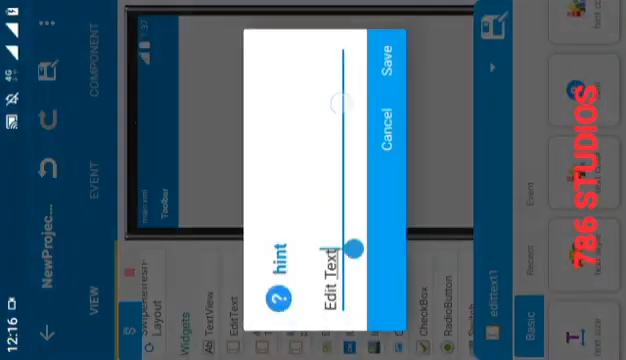
text(Email)
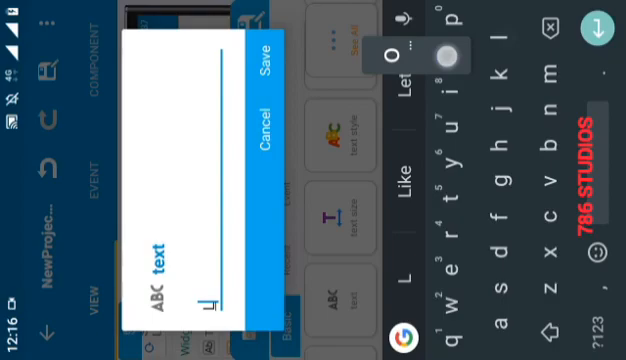
Label the button 'Sign up with email' and save the text property.
text(s)
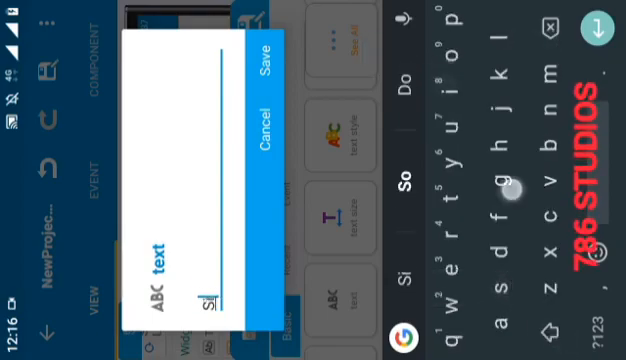
text(Sign up wi)
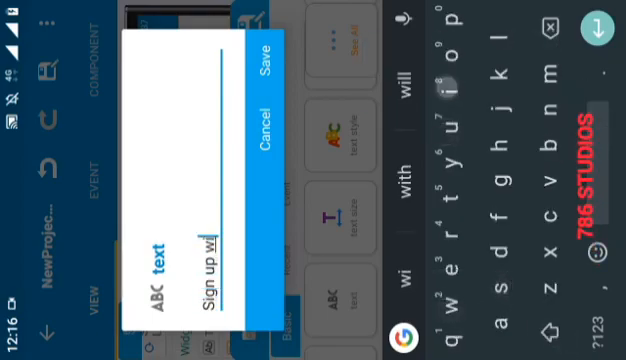
click(270, 74)
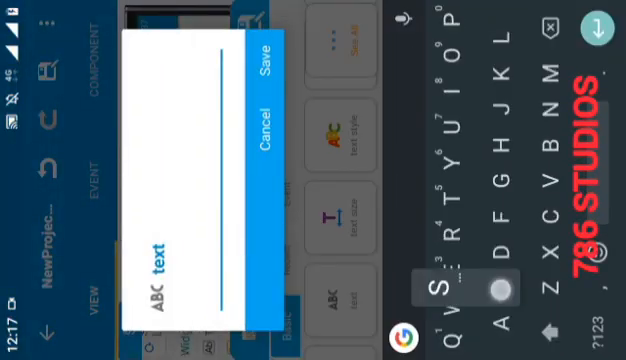
text(Sign up)
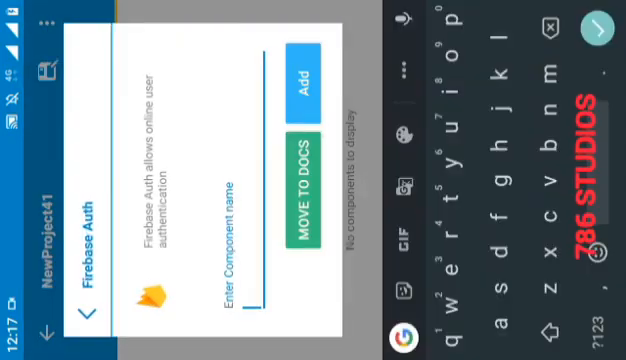
Add a Firebase Auth component and an Intent component to the project.
click(304, 80)
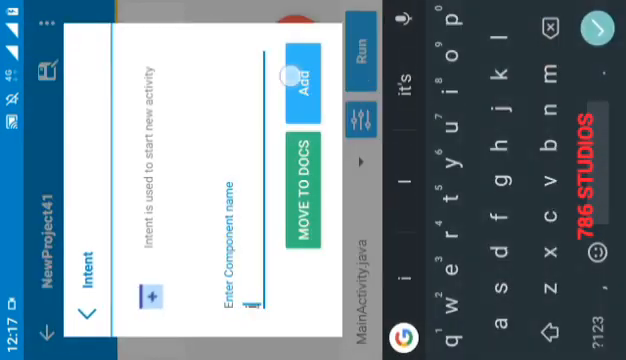
click(300, 76)
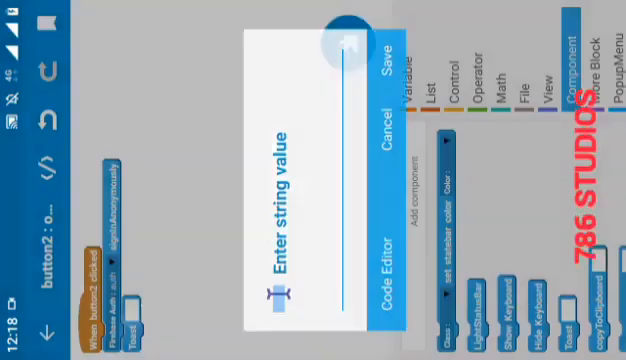
Enter the sign-in string value into the sign-up button's click block.
text(signi)
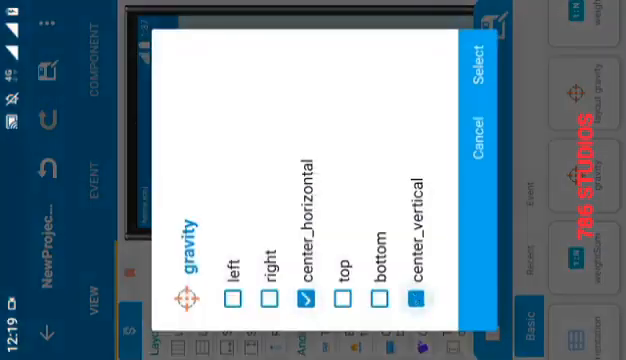
Set gravity to center_horizontal and center_vertical and set the button's text to Send.
click(484, 72)
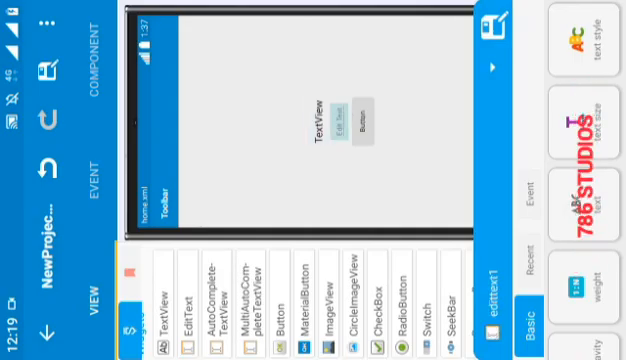
click(368, 122)
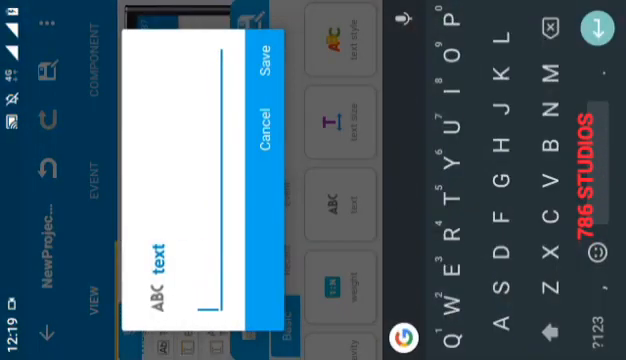
text(A)
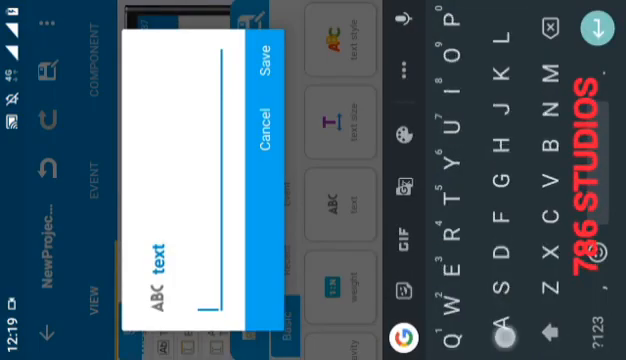
text(Add to)
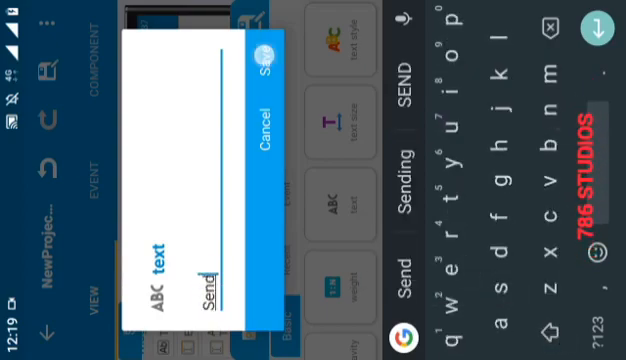
click(264, 62)
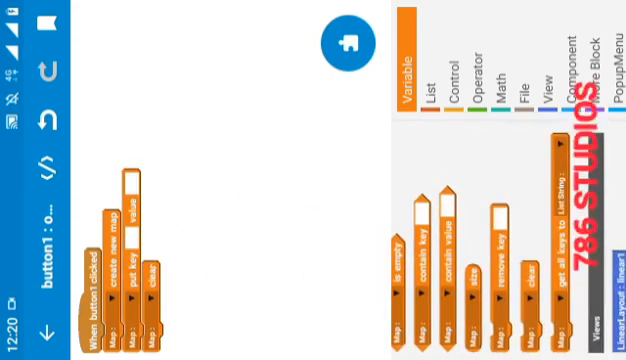
Set the string key 'text' in the Send button's Firebase DB map block.
click(576, 56)
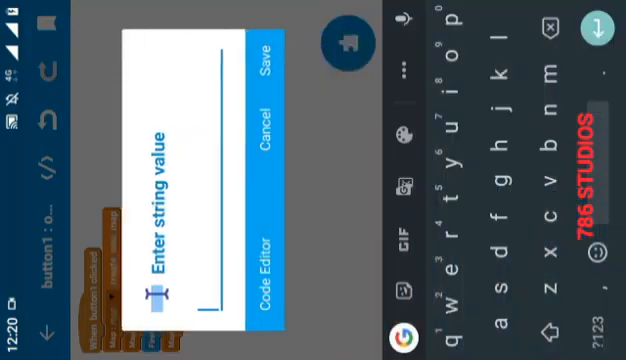
text(text)
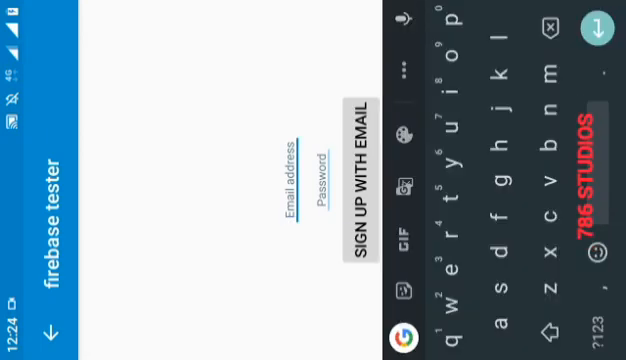
Enter the email 'myemail' and a password on the running app's sign-up screen.
text(myemail)
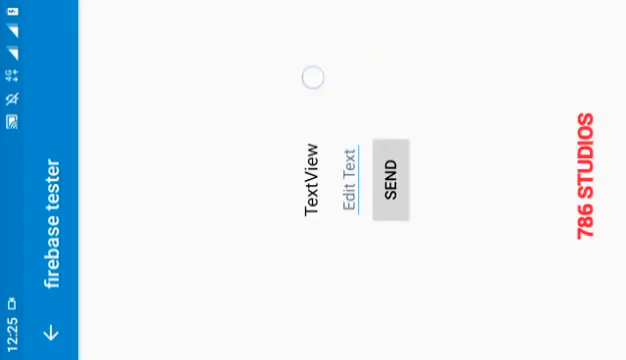
text(te)
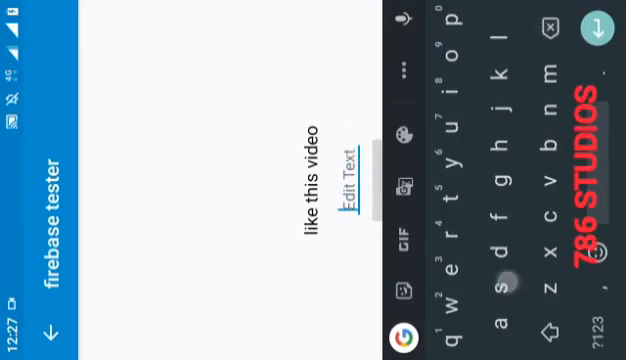
Enter 'subscribe' into the message field below the displayed 'like this video' text.
text(subscribe)
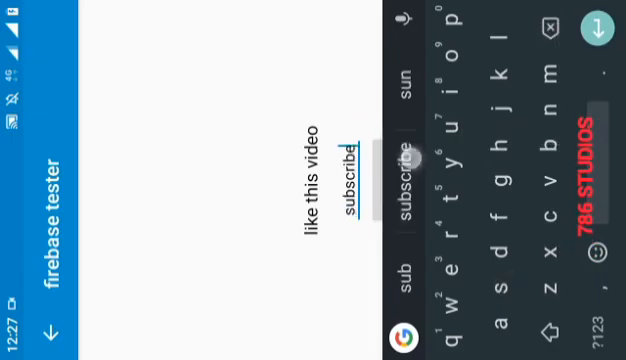